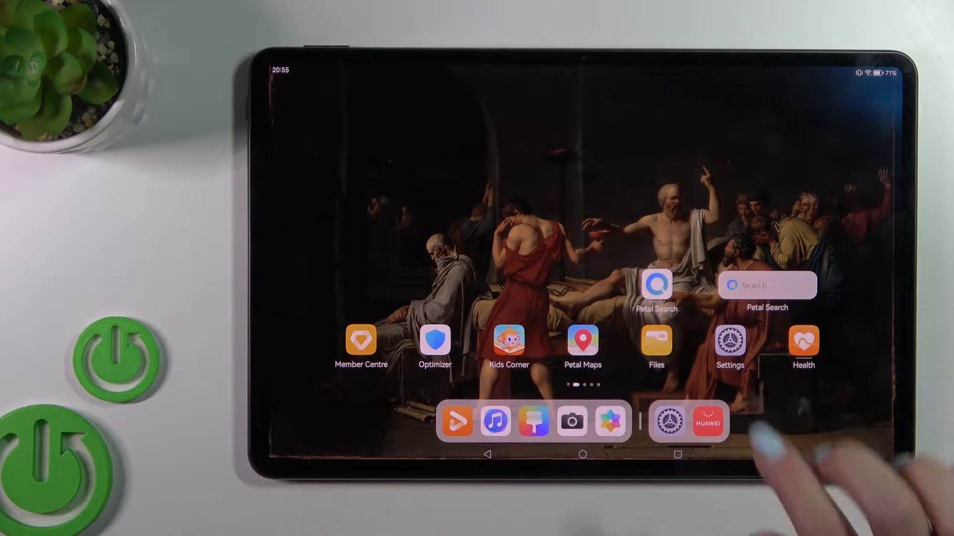
Step: Launch Settings from the home screen
left_click(729, 343)
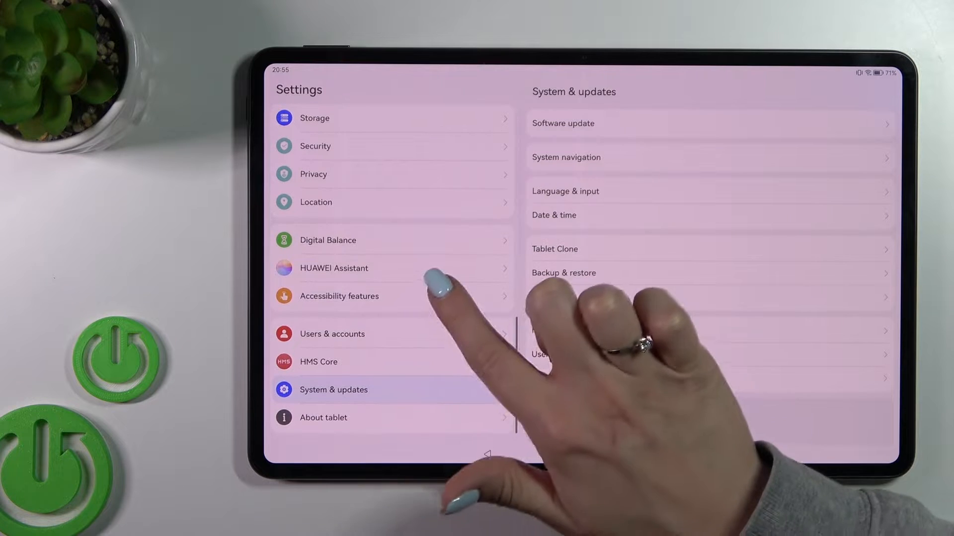
Step: Switch on Wake with Power button under Accessibility features, prompting the Celia introduction
left_click(339, 296)
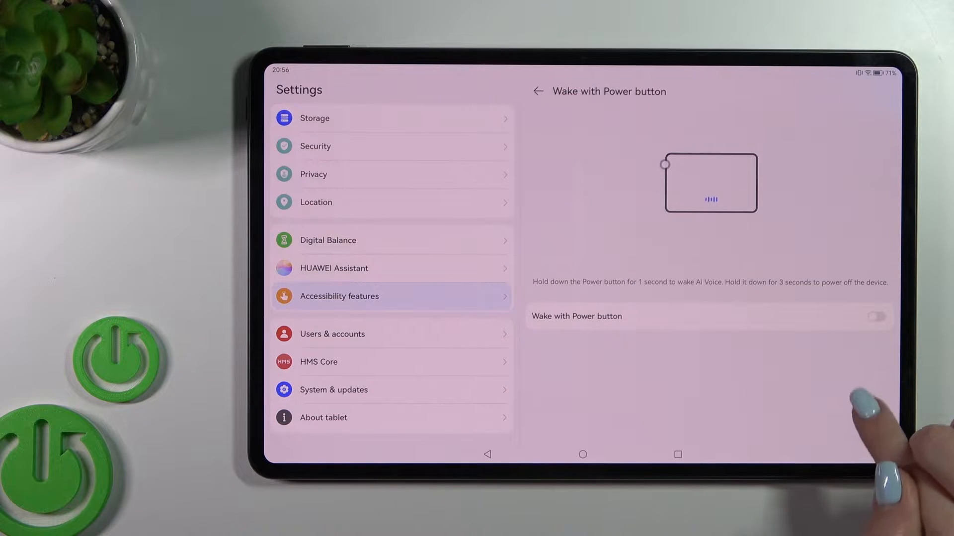
left_click(875, 316)
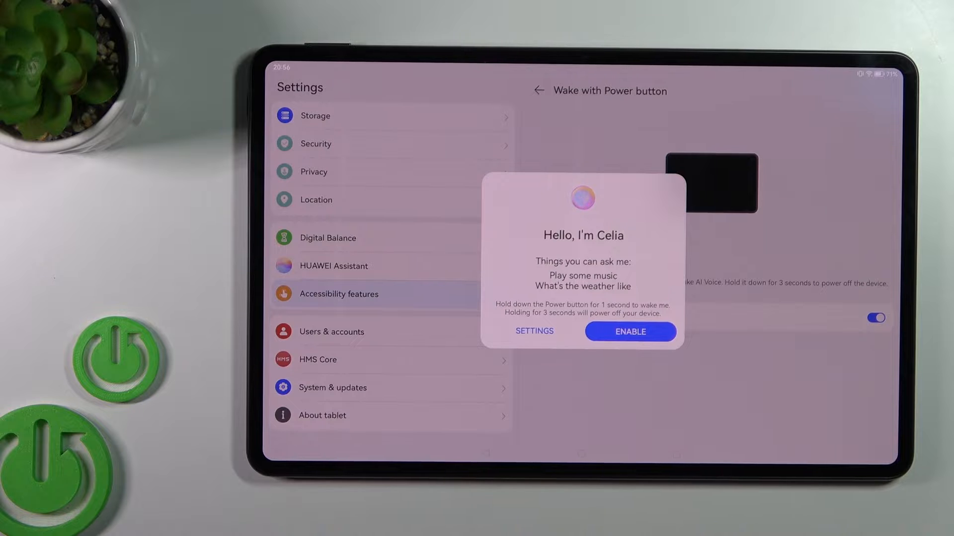
Step: Enable Celia with English (United Kingdom) conversation, answer the dictation request, and finish setup
left_click(630, 332)
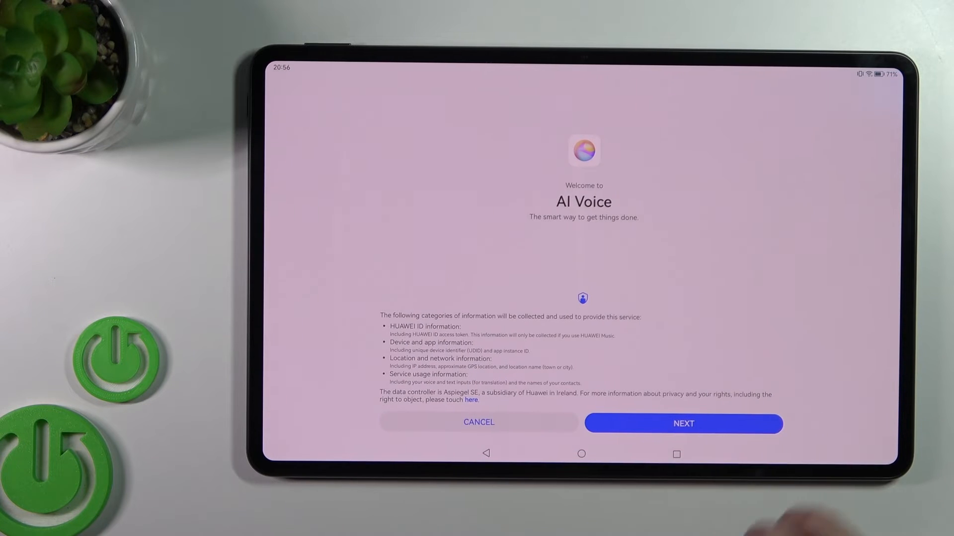
left_click(683, 423)
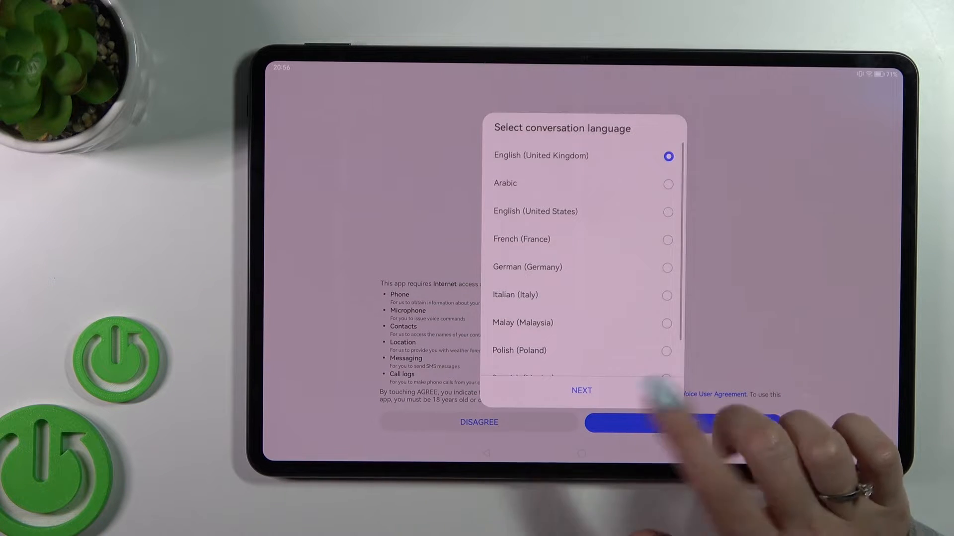
left_click(581, 390)
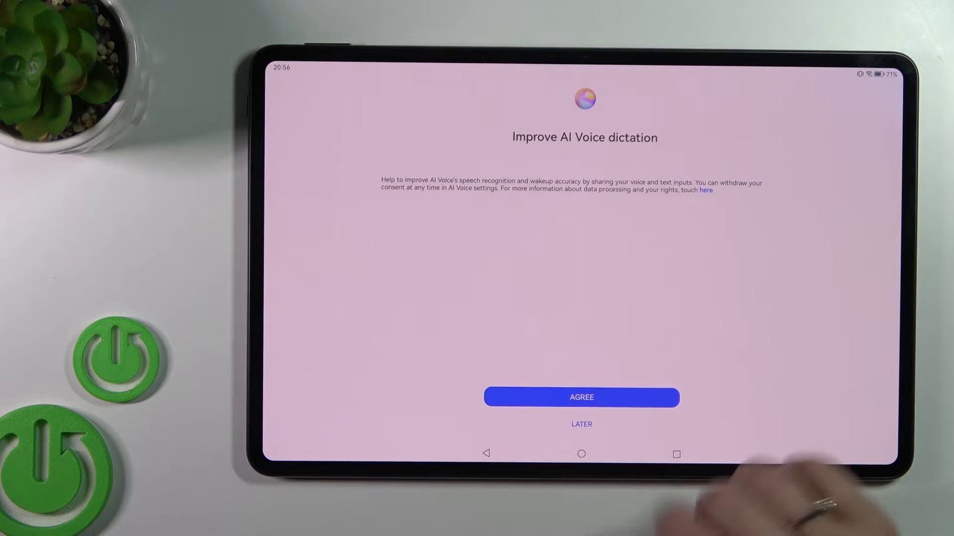
left_click(581, 397)
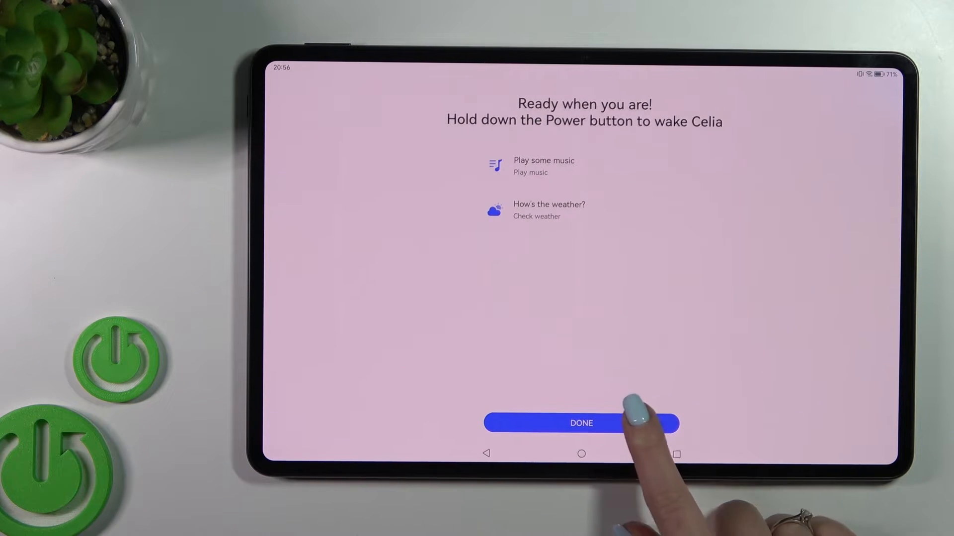
left_click(580, 424)
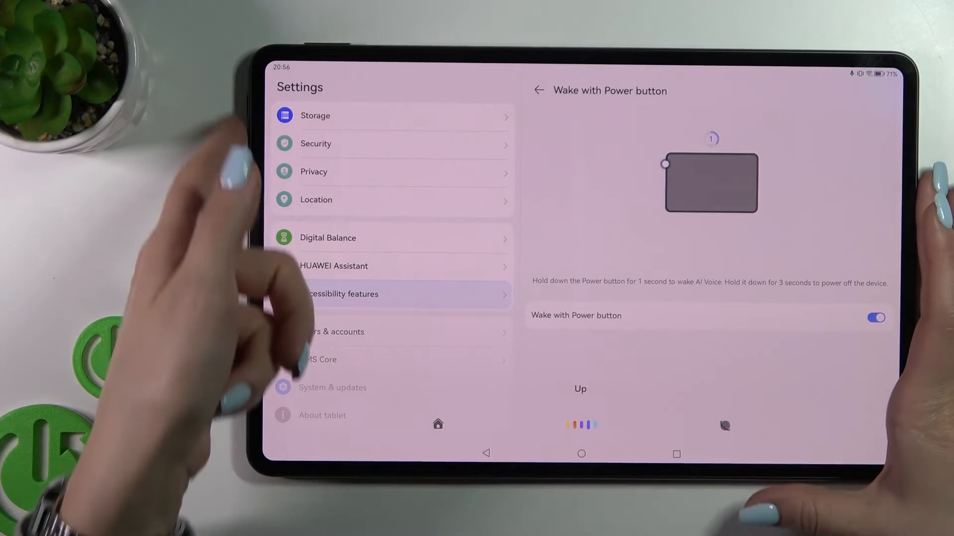